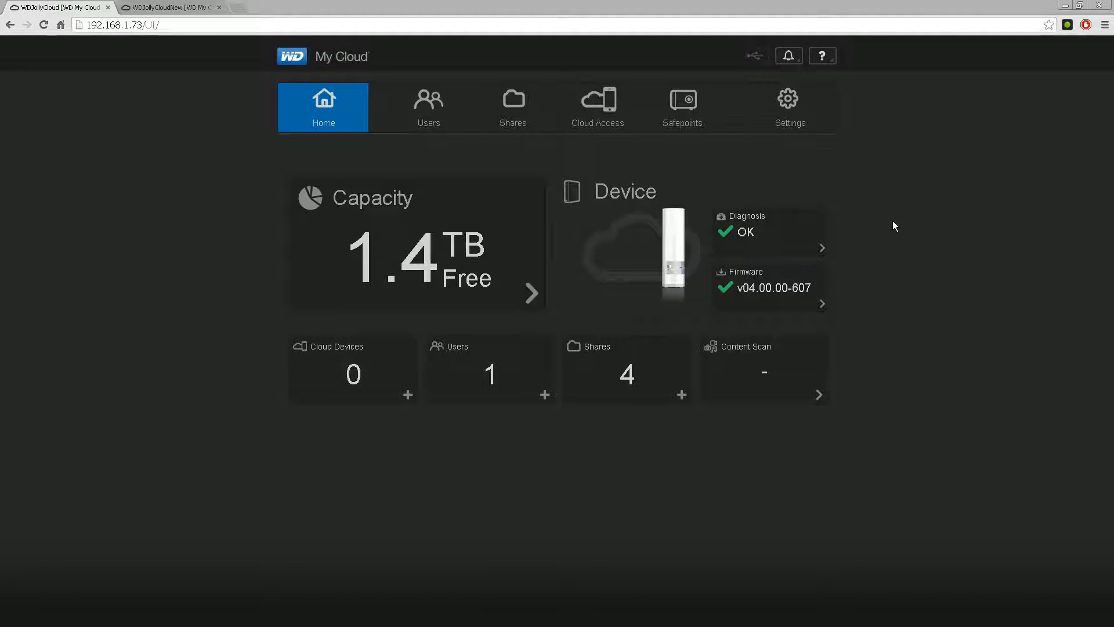
Step: Compare the WDJollyCloud and WDJollyCloudNew dashboards, finishing on the new device showing 2.9 TB free
{"action": "left_click", "coordinate": [170, 7]}
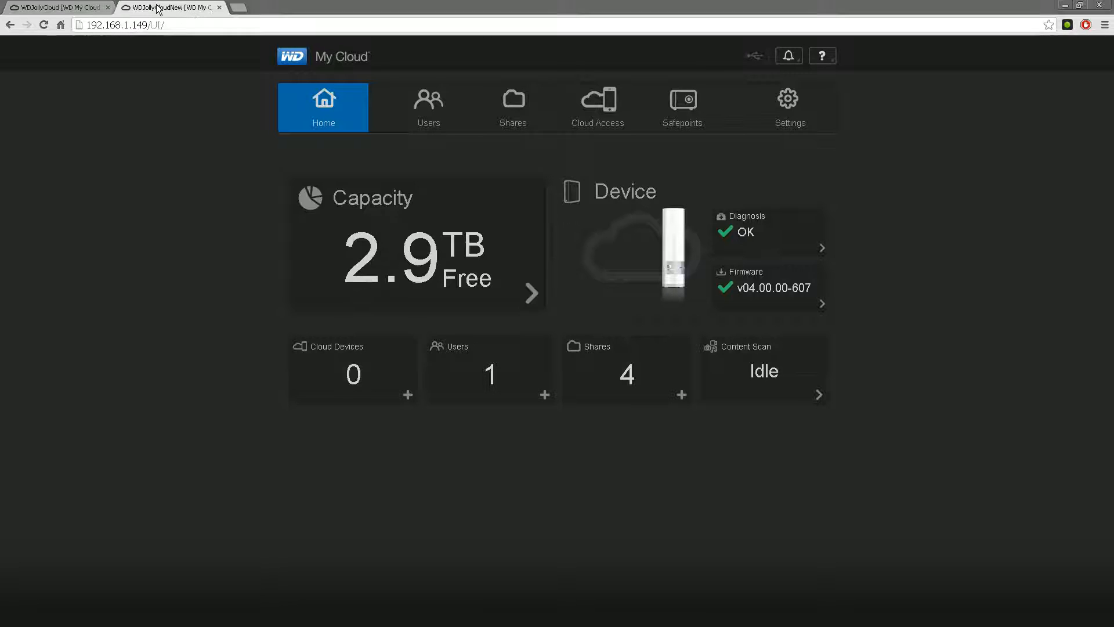
{"action": "left_click", "coordinate": [53, 7]}
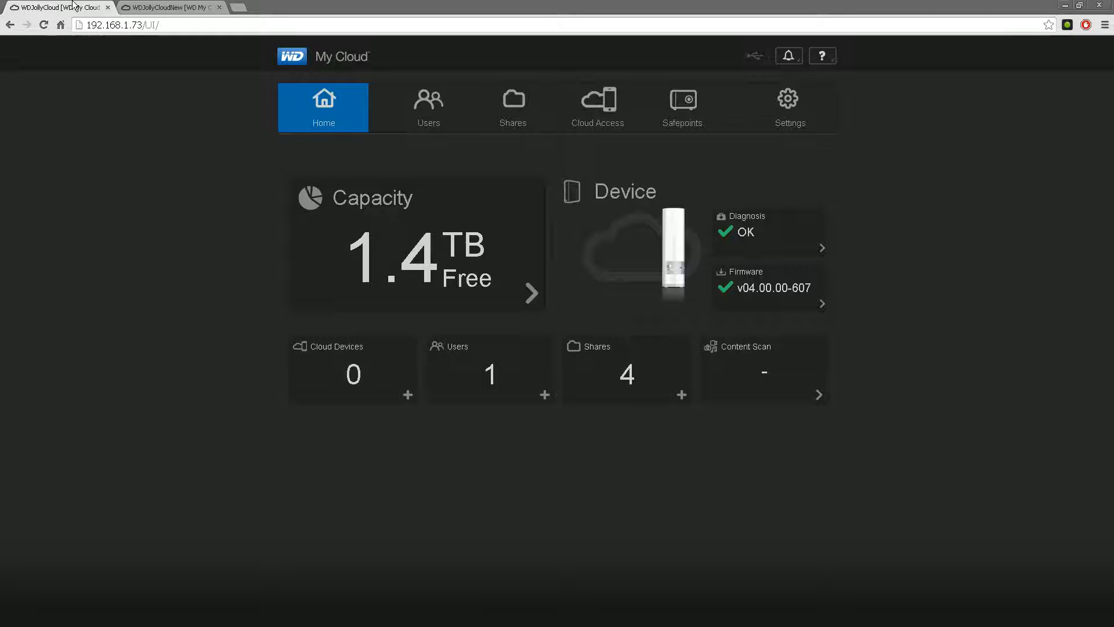
{"action": "mouse_move", "coordinate": [844, 361]}
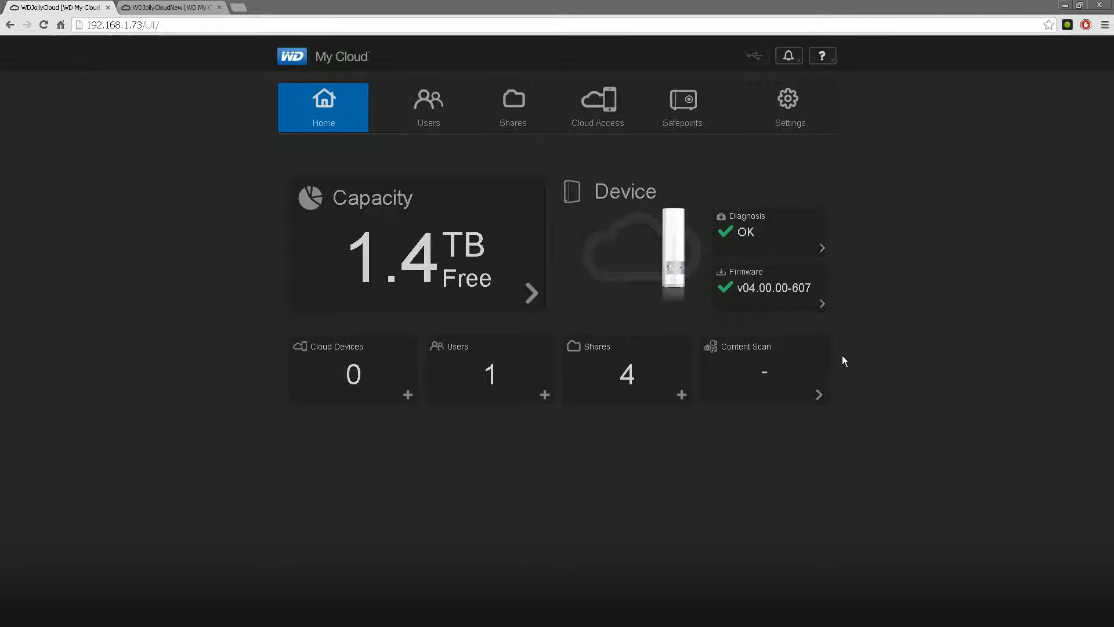
{"action": "mouse_move", "coordinate": [651, 361]}
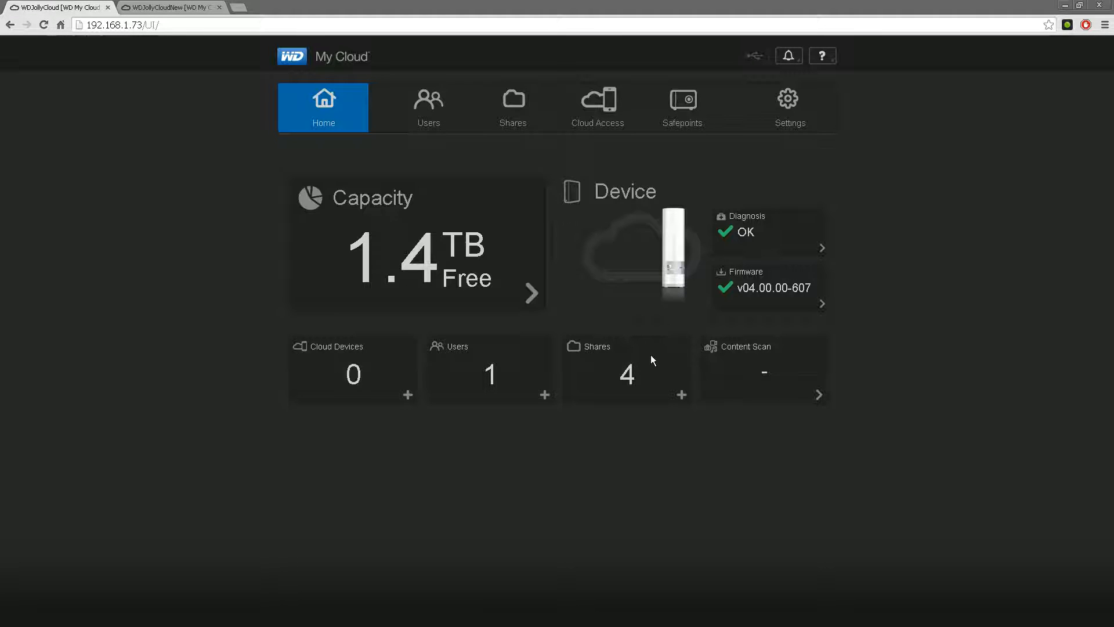
{"action": "mouse_move", "coordinate": [713, 378]}
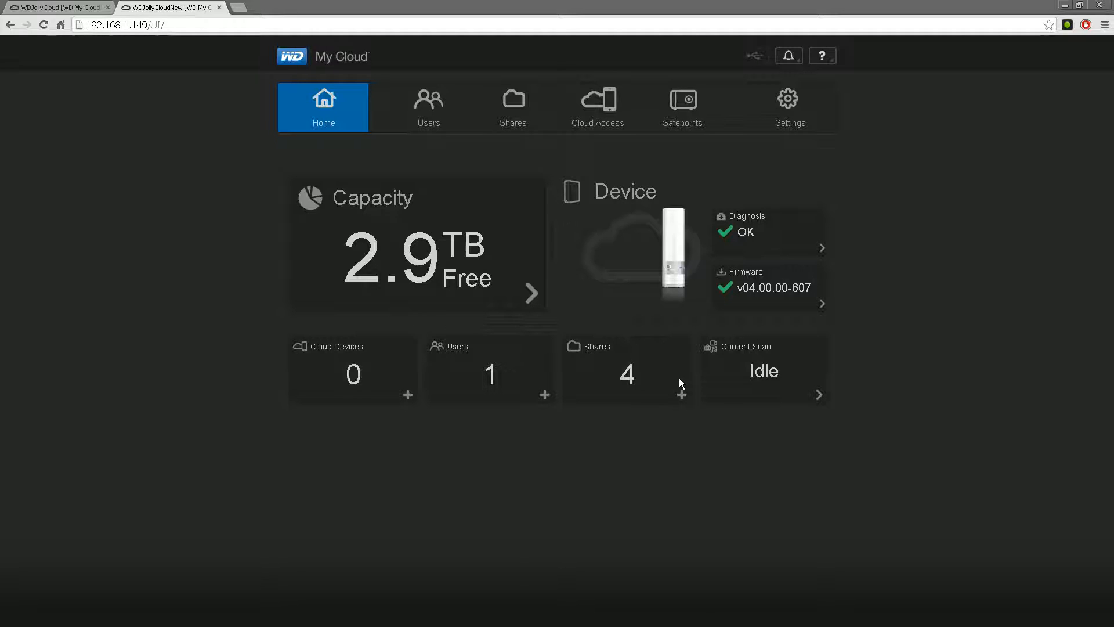
{"action": "mouse_move", "coordinate": [692, 386]}
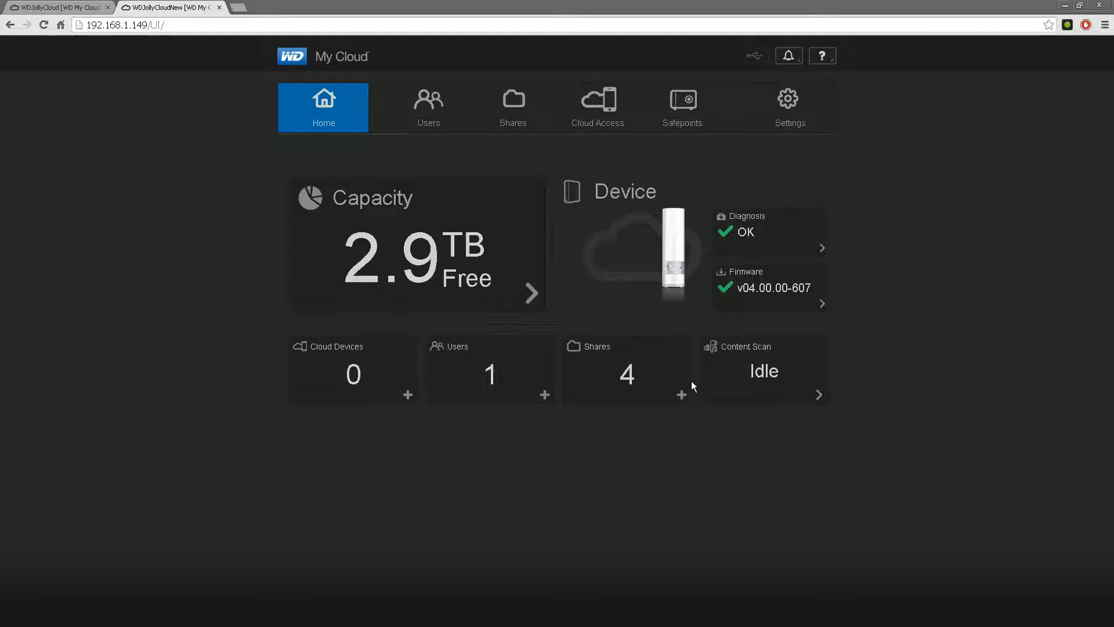
{"action": "left_click", "coordinate": [57, 8]}
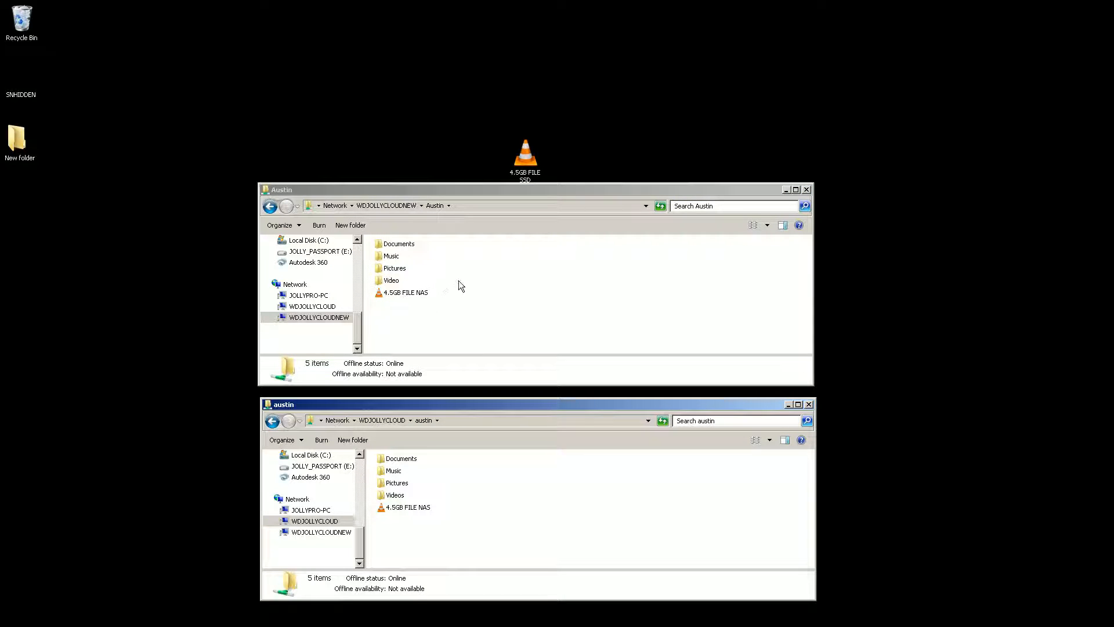
{"action": "mouse_move", "coordinate": [476, 305]}
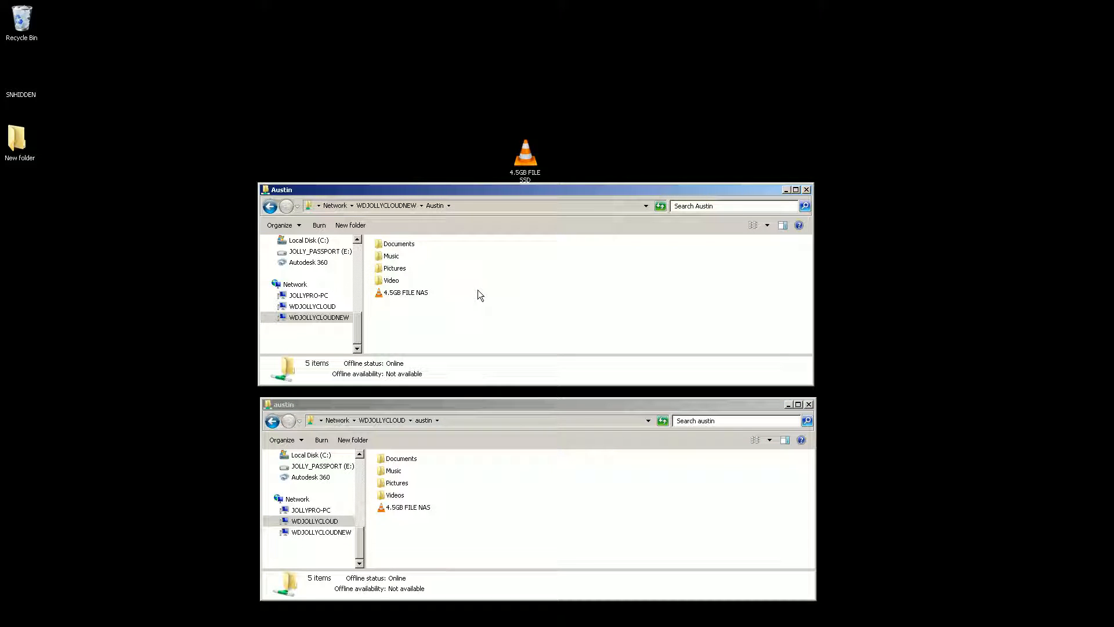
{"action": "mouse_move", "coordinate": [545, 149]}
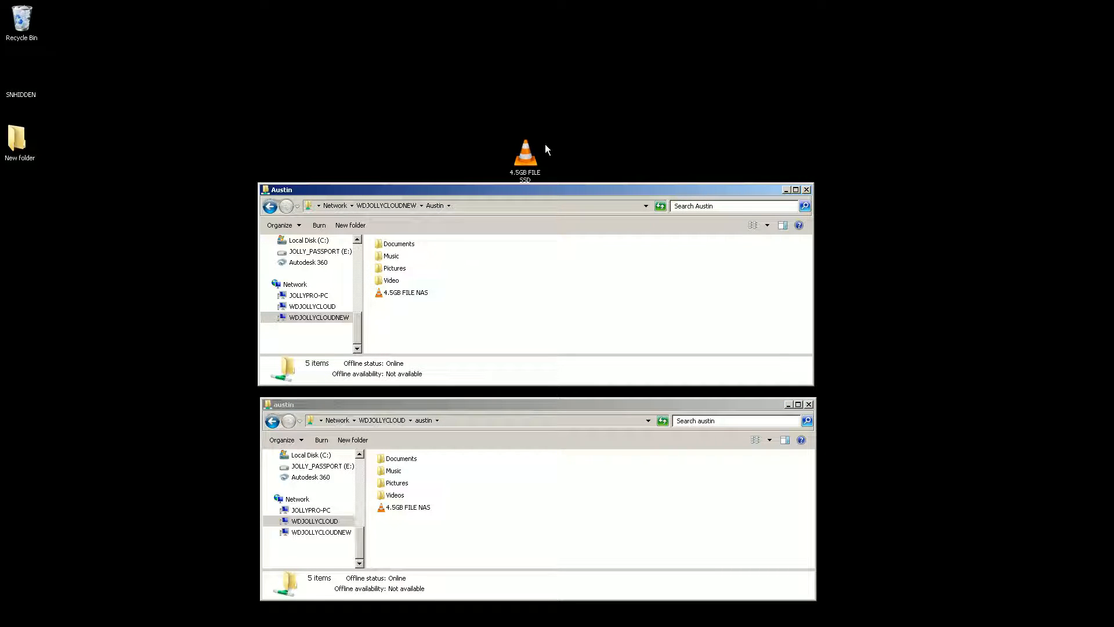
{"action": "mouse_move", "coordinate": [664, 142]}
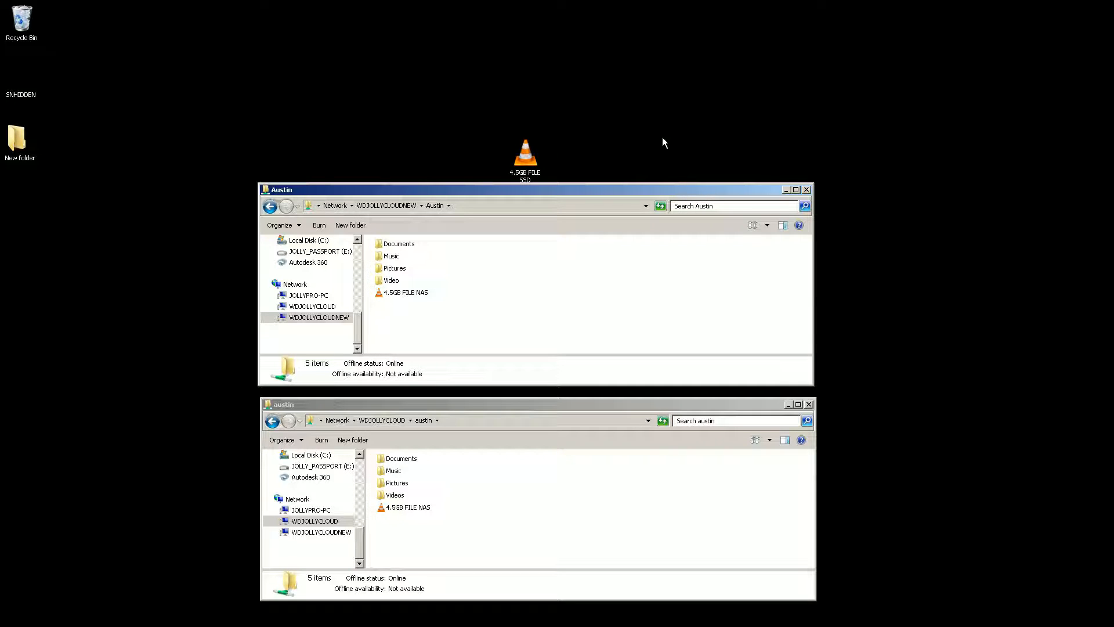
{"action": "mouse_move", "coordinate": [489, 619]}
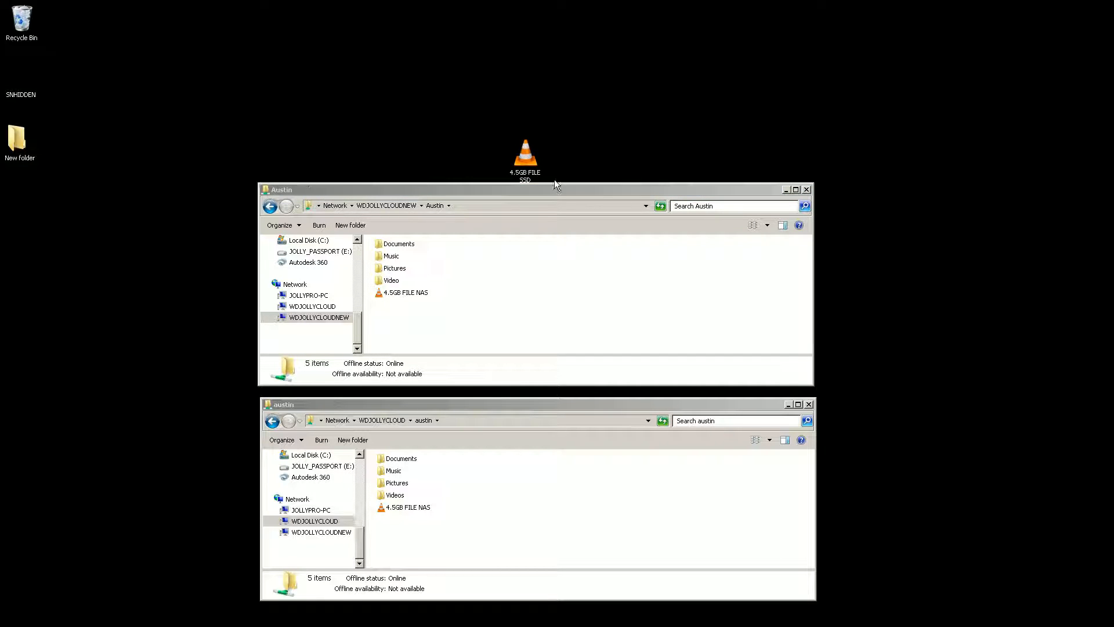
{"action": "mouse_move", "coordinate": [542, 162]}
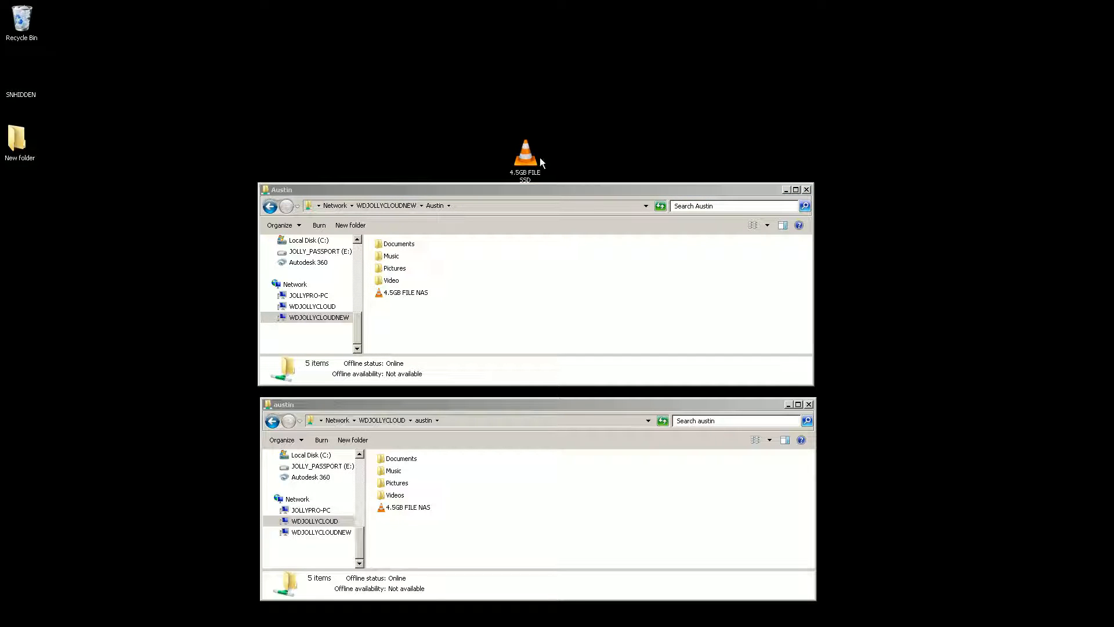
Step: Copy 4.5GB FILE SSD from the desktop into WDJOLLYCLOUDNEW\Austin and watch the copy dialog
{"action": "left_click", "coordinate": [524, 150]}
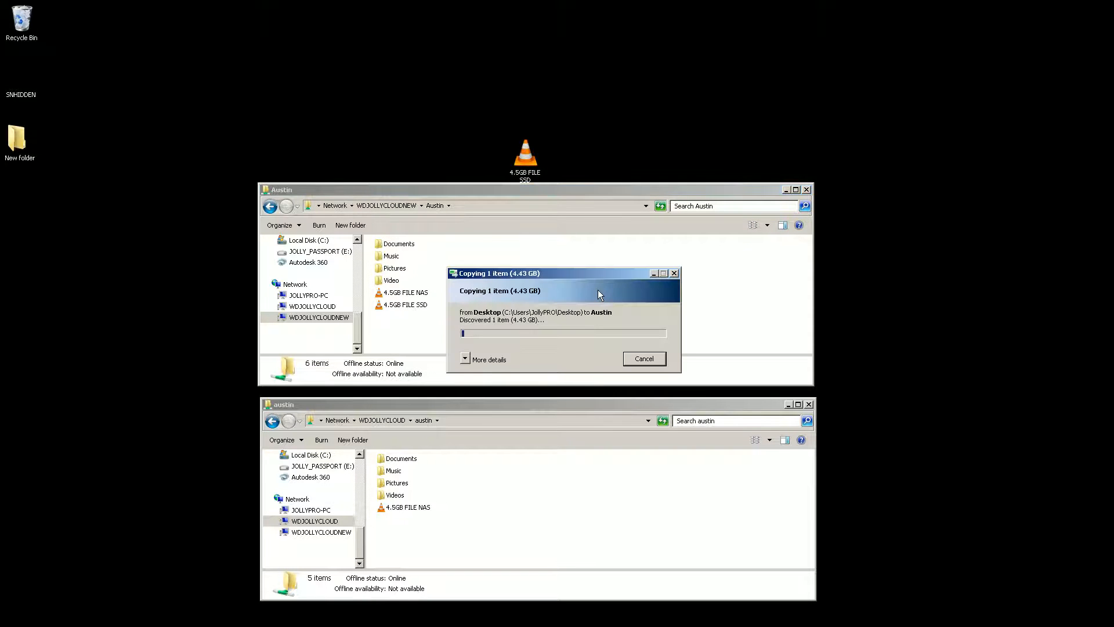
{"action": "left_click", "coordinate": [488, 359]}
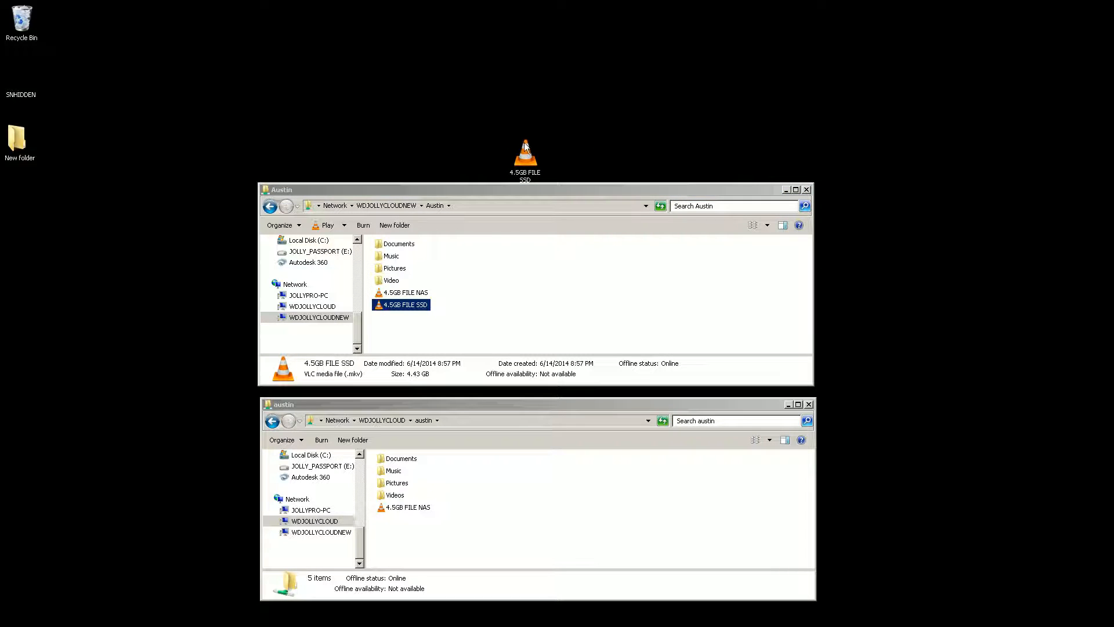
Step: Copy 4.5GB FILE SSD from the desktop into WDJOLLYCLOUD\austin
{"action": "left_click", "coordinate": [524, 149]}
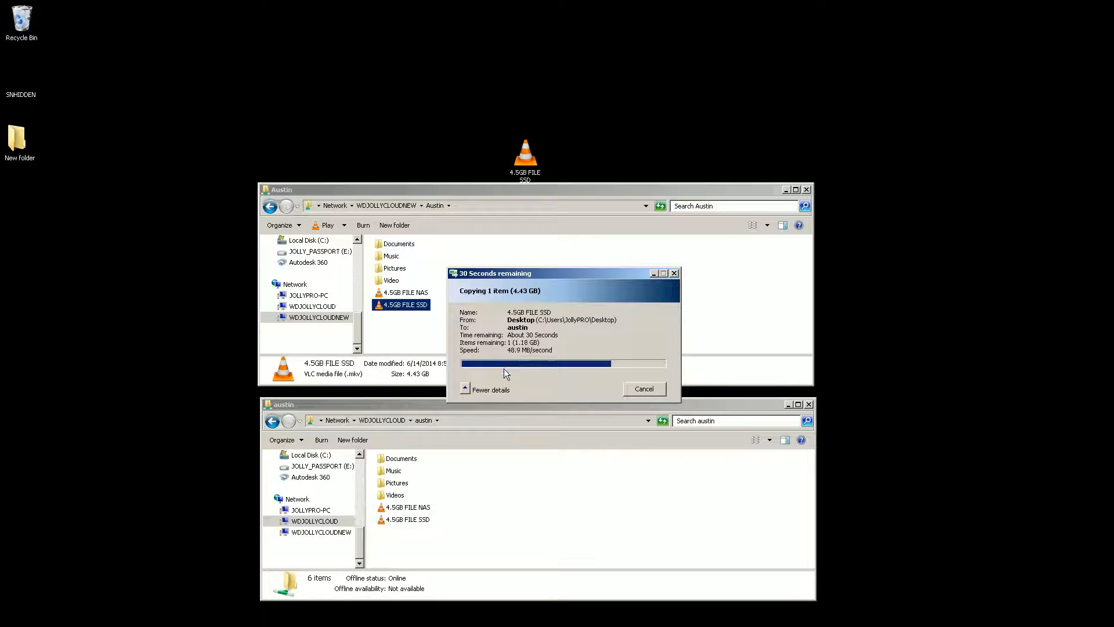
{"action": "mouse_move", "coordinate": [693, 459]}
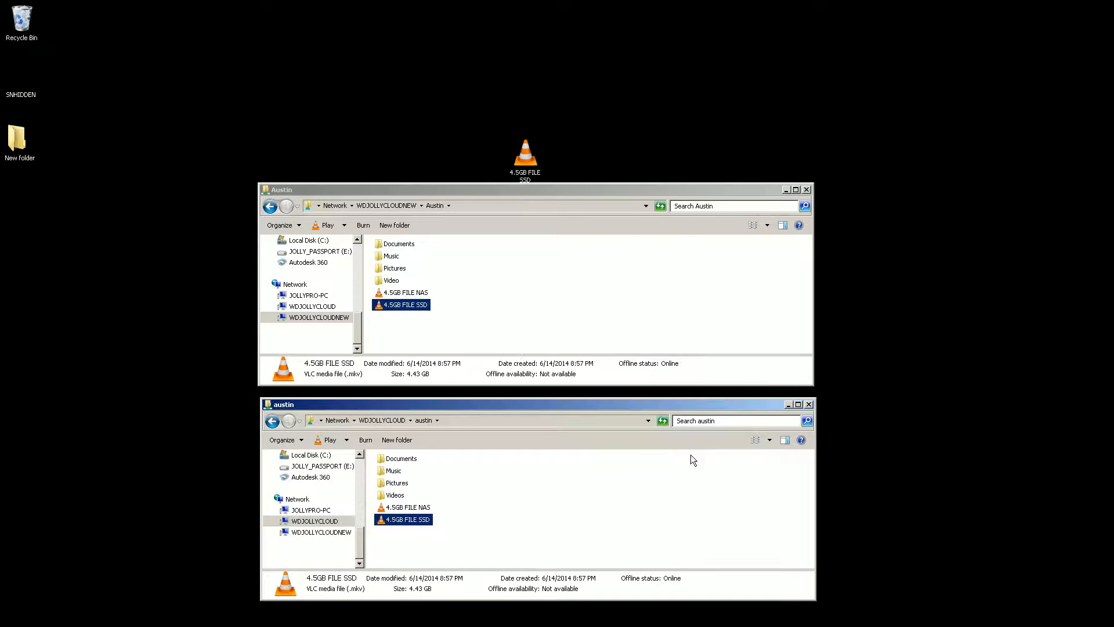
{"action": "mouse_move", "coordinate": [556, 280]}
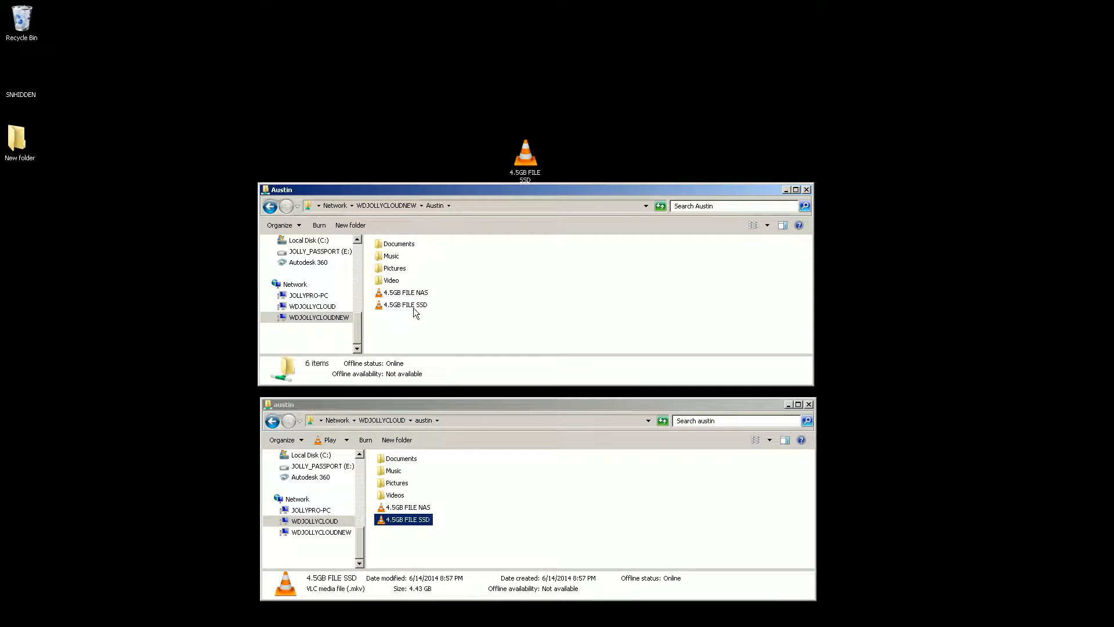
{"action": "left_click", "coordinate": [405, 507]}
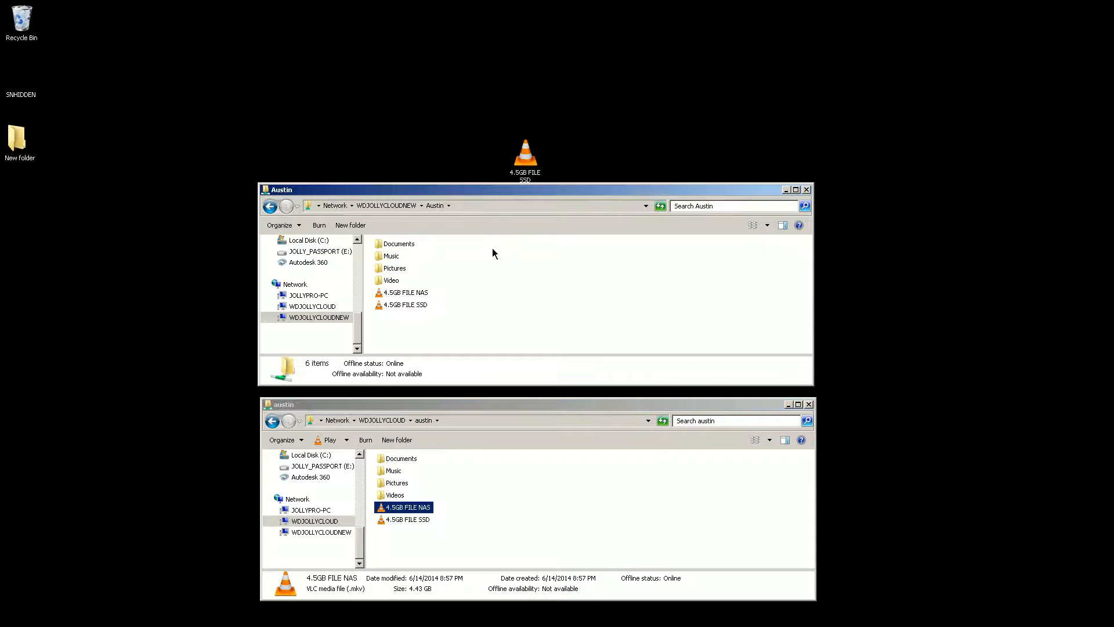
{"action": "left_click", "coordinate": [405, 293]}
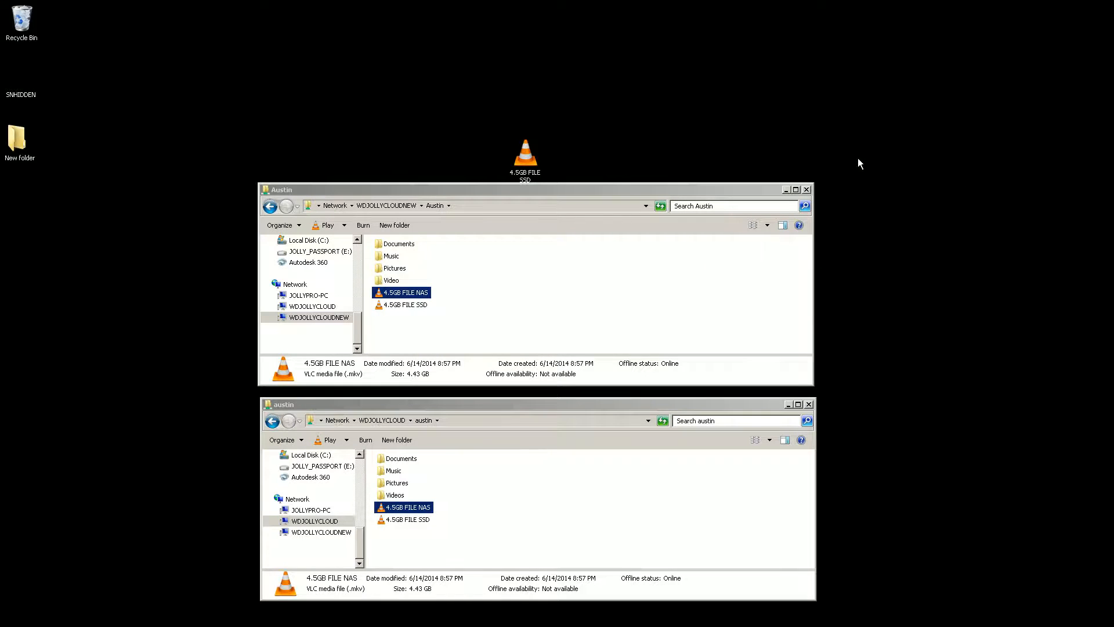
Step: Copy 4.5GB FILE NAS from WDJOLLYCLOUD\austin to the desktop, showing transfer speed details
{"action": "left_click", "coordinate": [488, 503]}
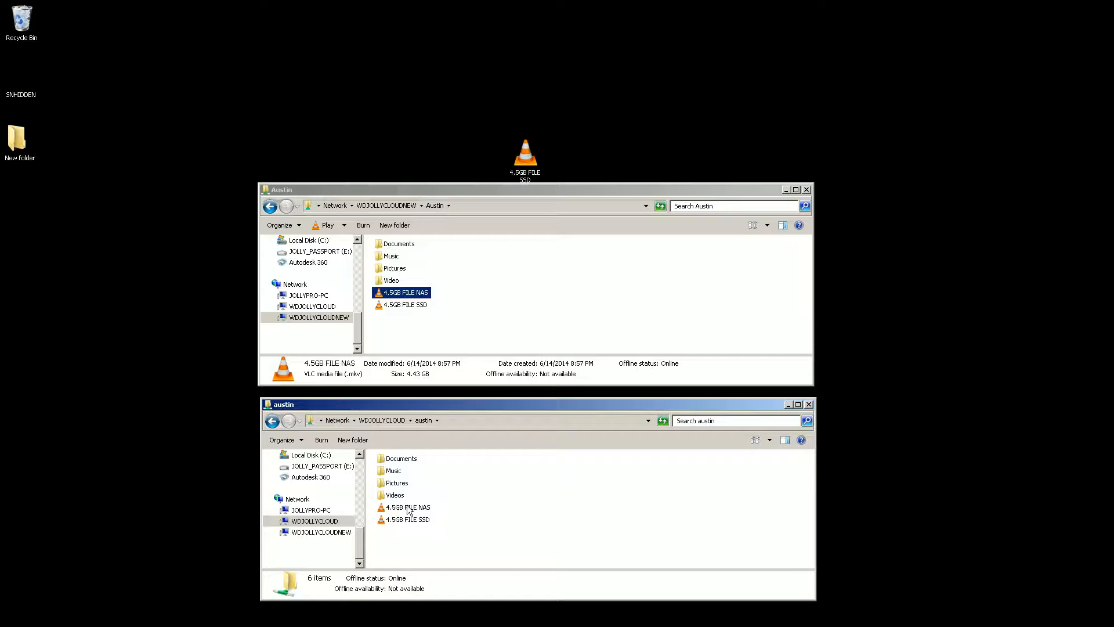
{"action": "left_click", "coordinate": [405, 507]}
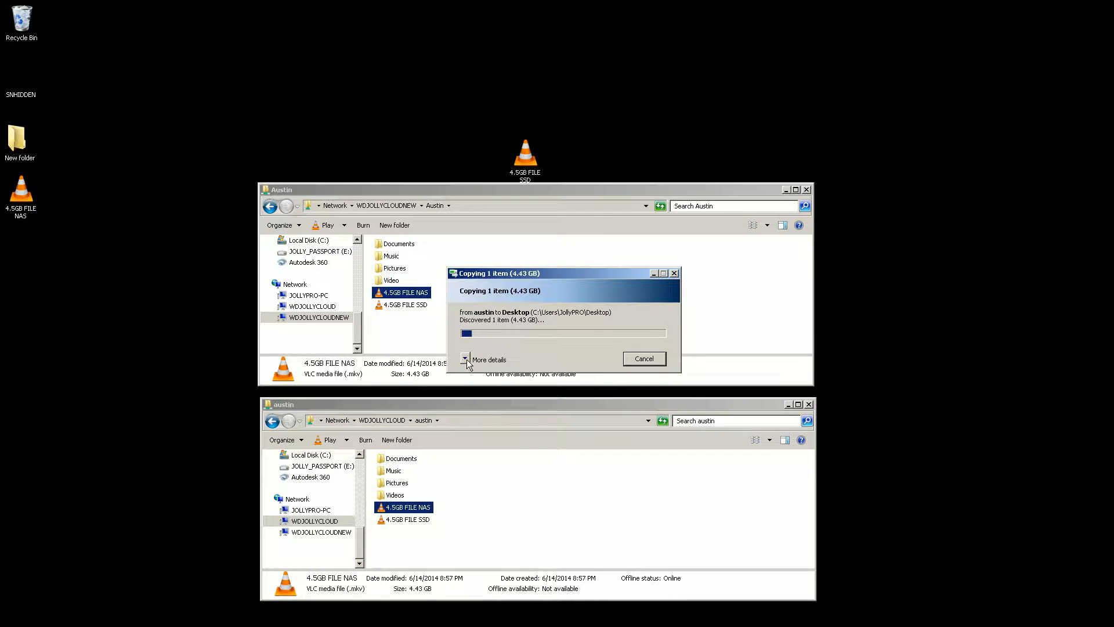
{"action": "left_click", "coordinate": [465, 358]}
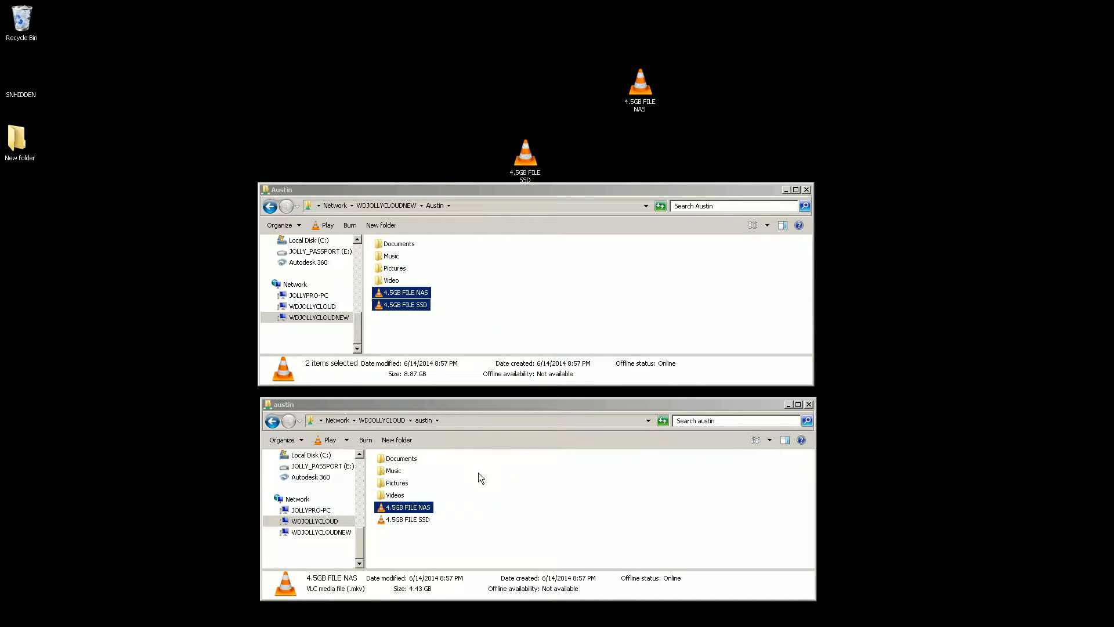
Step: Permanently delete both 4.5GB test files from the shares, leaving only the four folders
{"action": "key", "text": "Delete"}
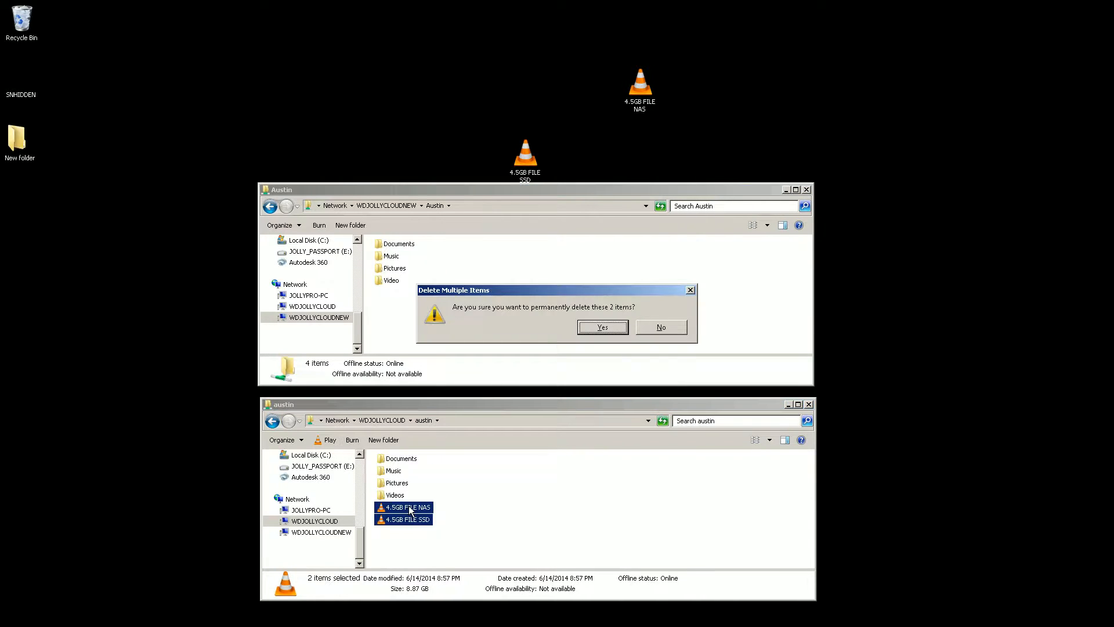
{"action": "left_click", "coordinate": [602, 327]}
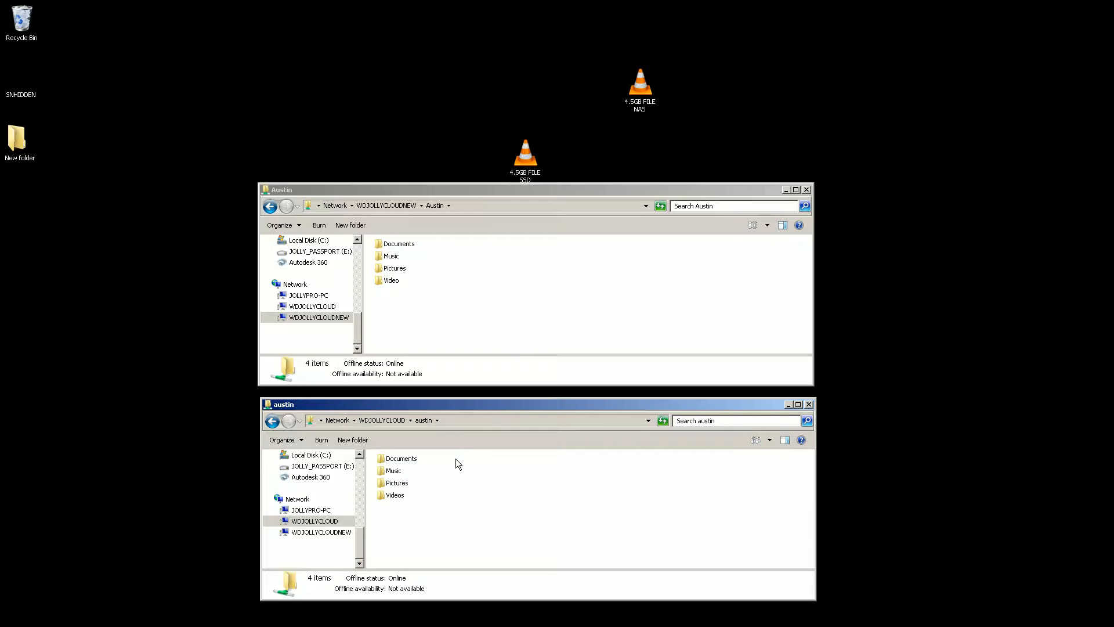
{"action": "mouse_move", "coordinate": [460, 489]}
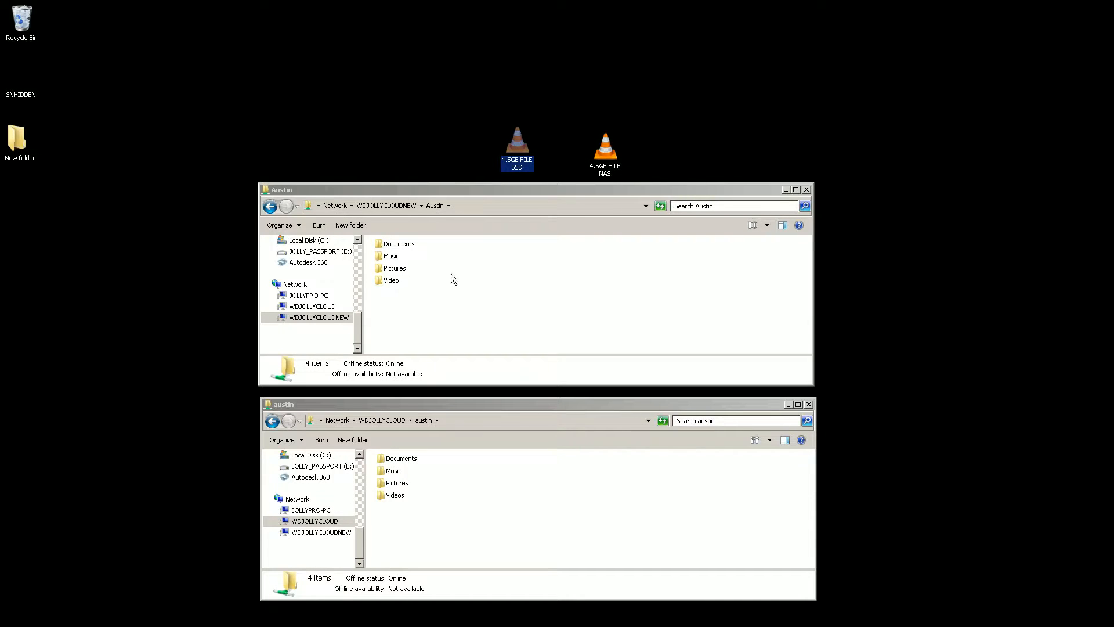
{"action": "mouse_move", "coordinate": [428, 511]}
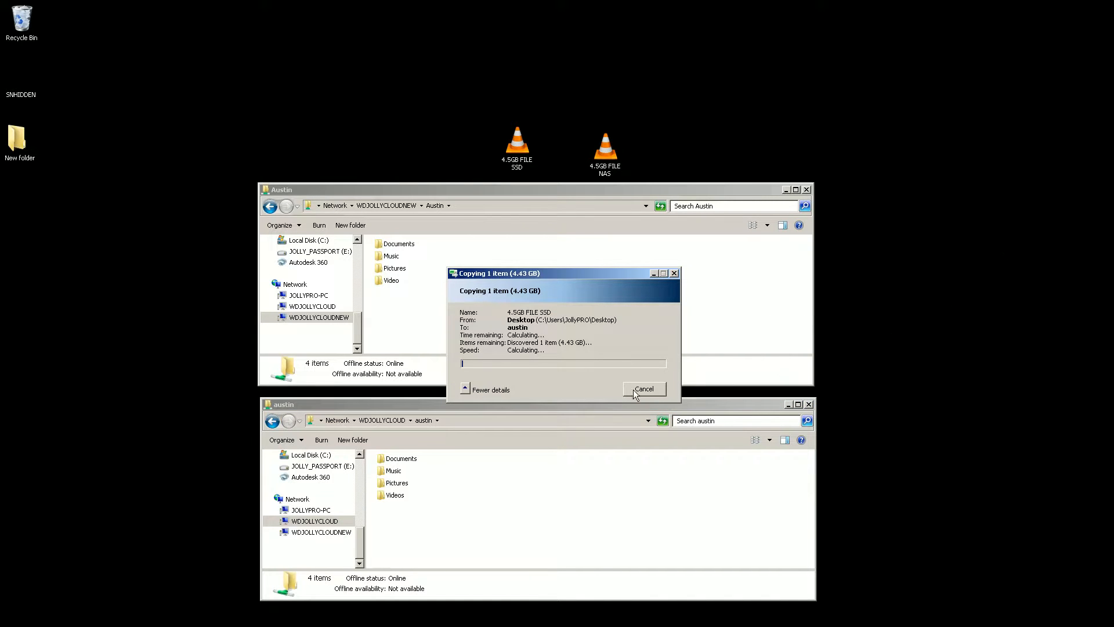
{"action": "mouse_move", "coordinate": [584, 341]}
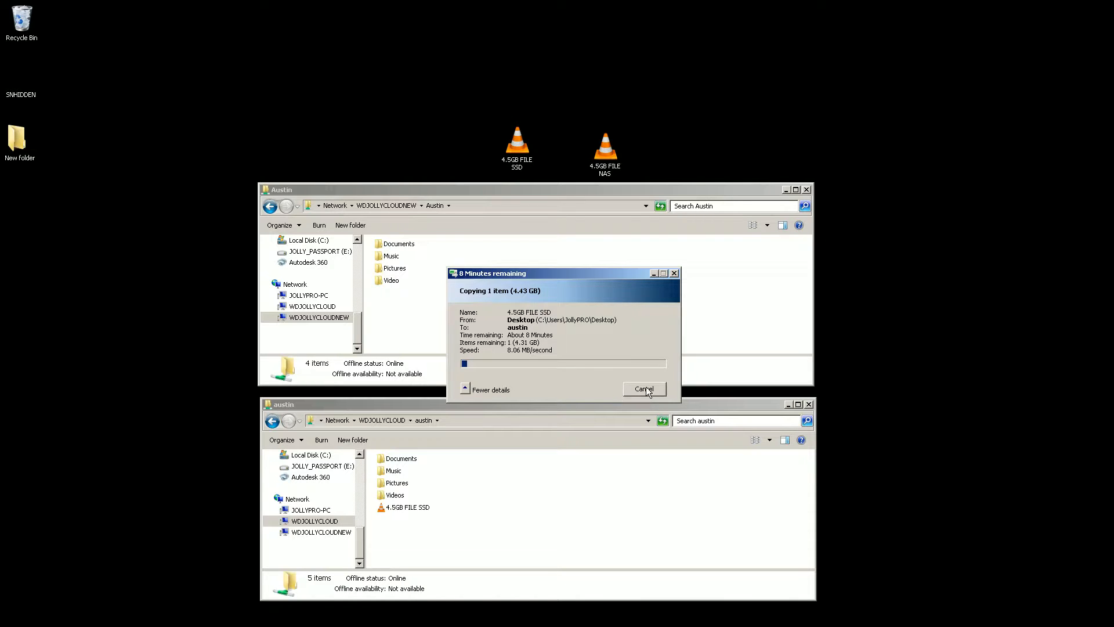
{"action": "left_click", "coordinate": [643, 388]}
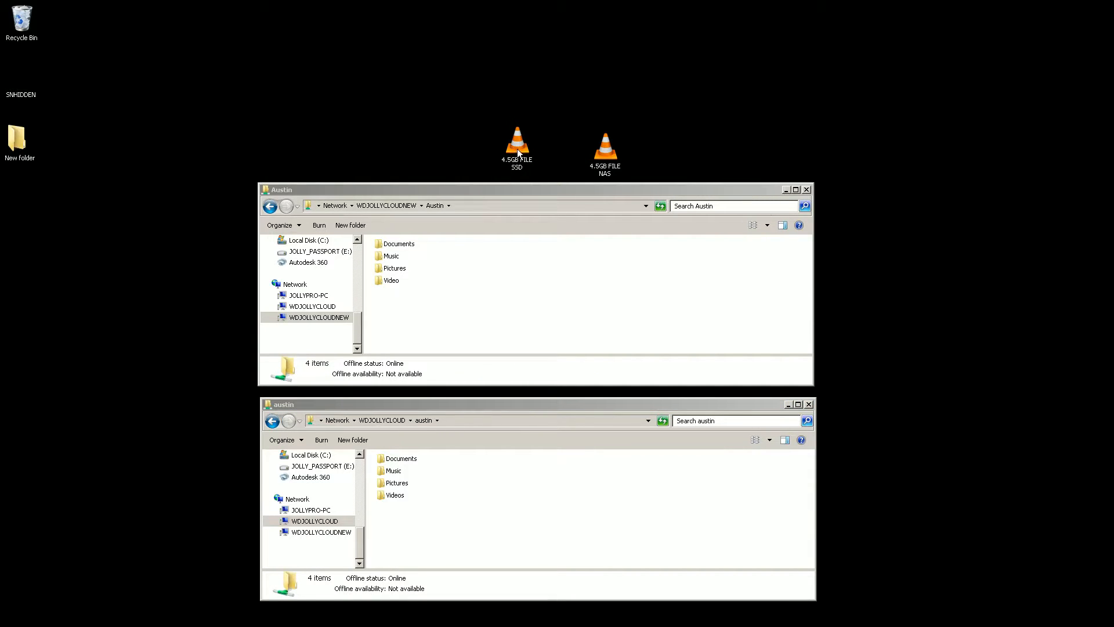
Step: Copy 4.5GB FILE SSD from the desktop into WDJOLLYCLOUDNEW\Austin, showing transfer speed details
{"action": "left_click", "coordinate": [516, 141]}
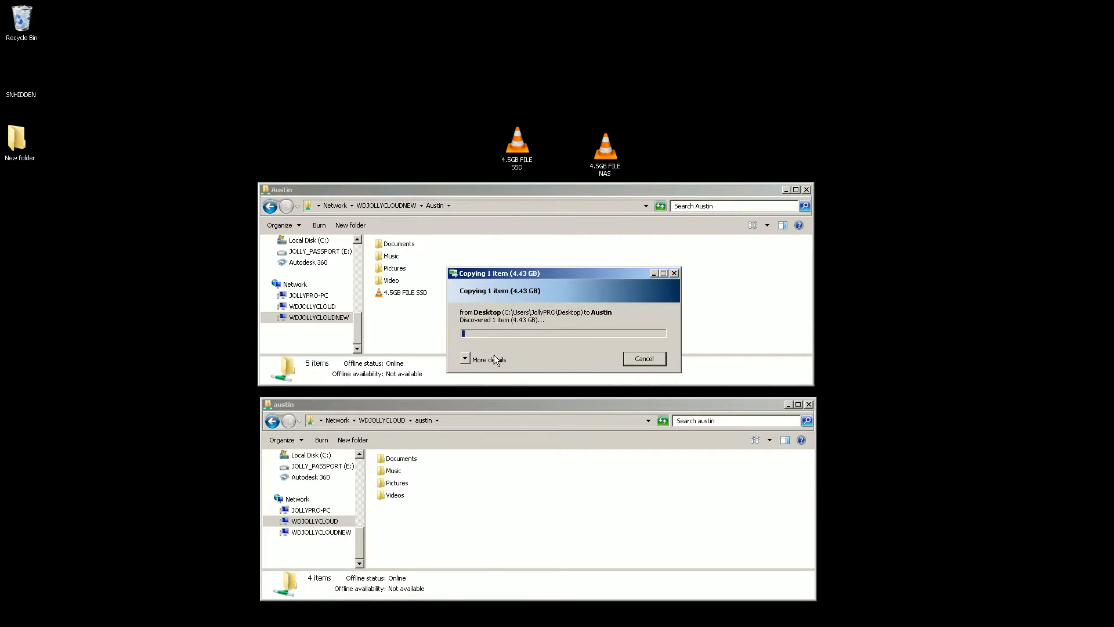
{"action": "left_click", "coordinate": [488, 359]}
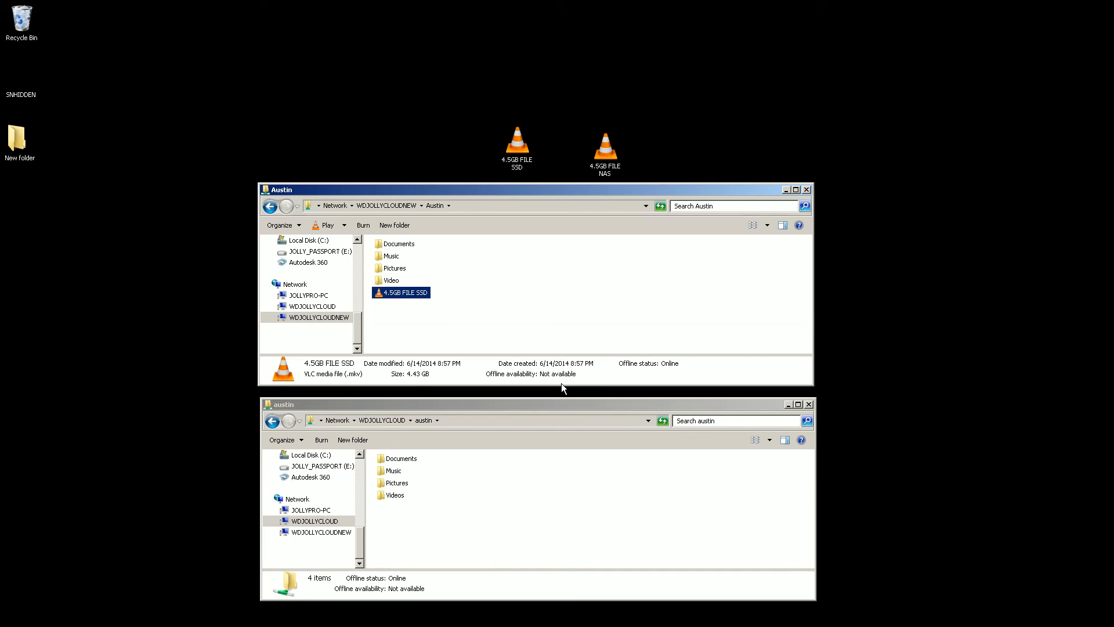
{"action": "mouse_move", "coordinate": [849, 425]}
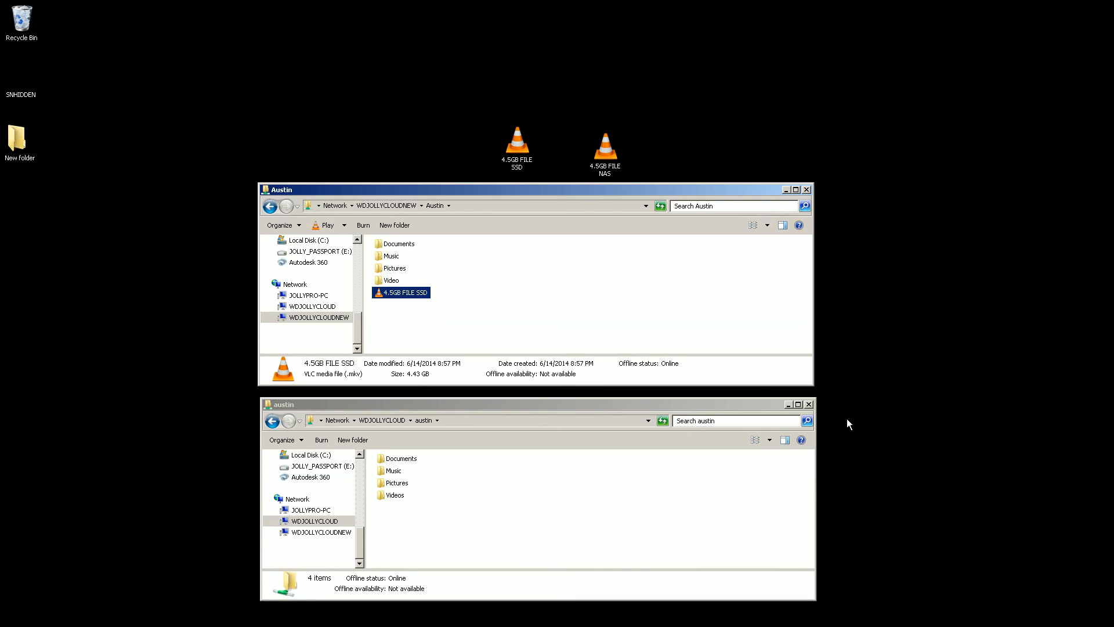
{"action": "mouse_move", "coordinate": [631, 424]}
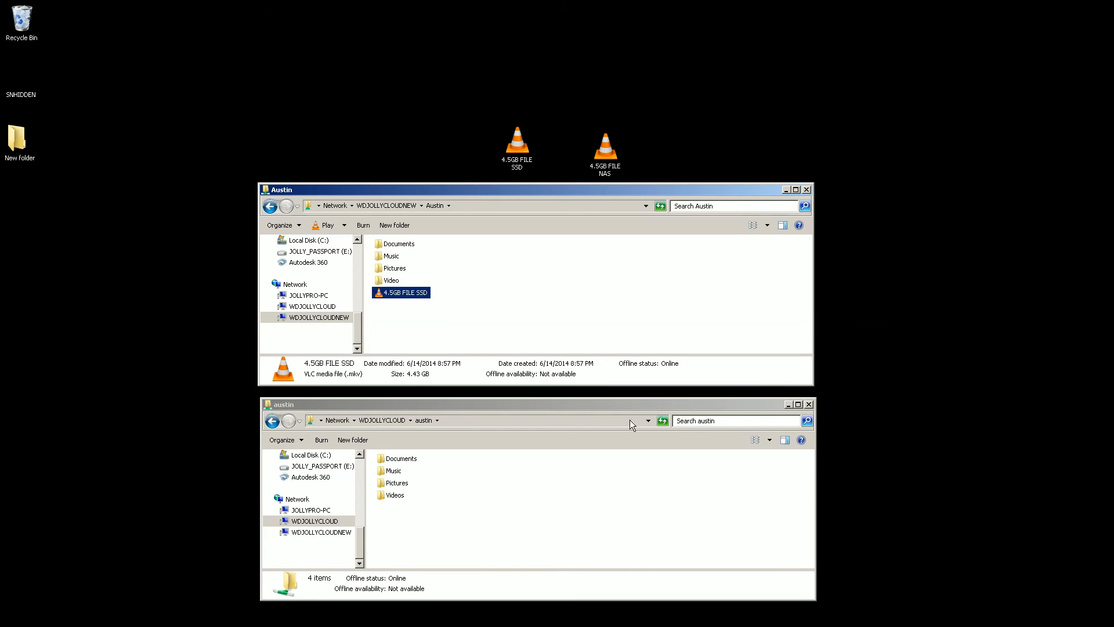